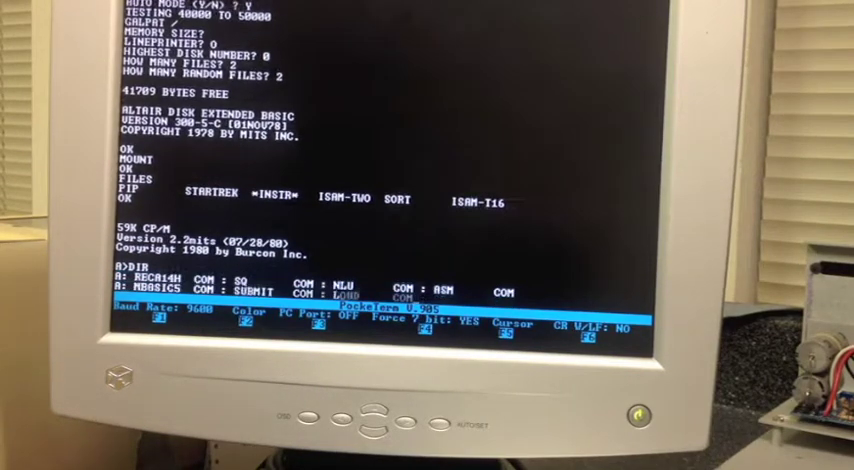
{"action": "scroll", "scroll_direction": "down", "scroll_amount": 3}
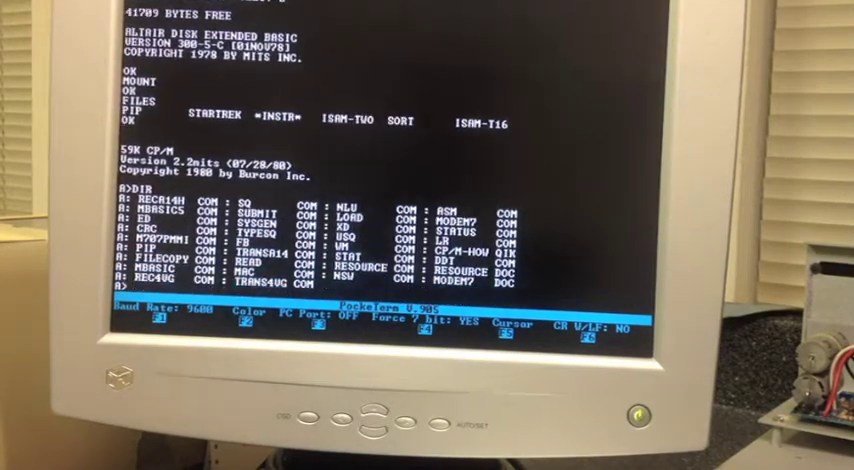